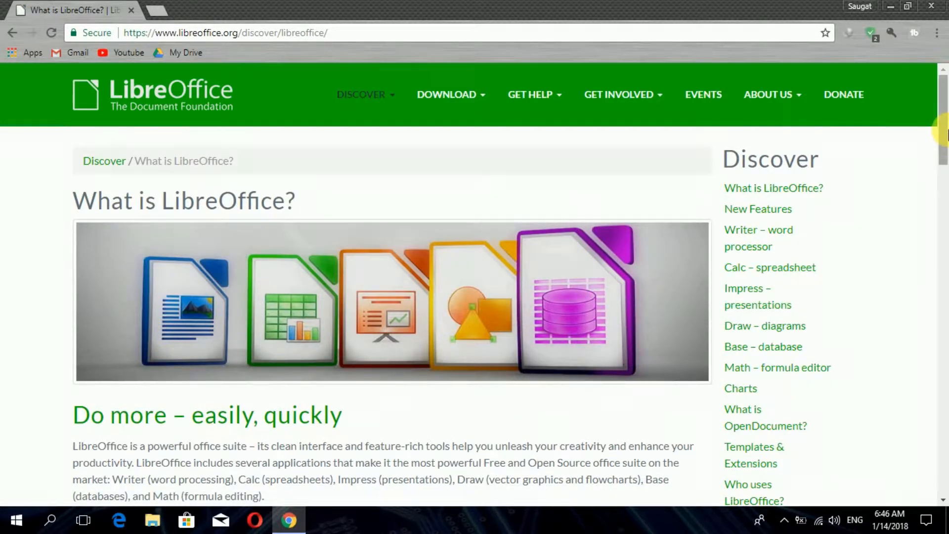
Step: Scroll down the LibreOffice Discover page past the intro video
scroll("down", 3)
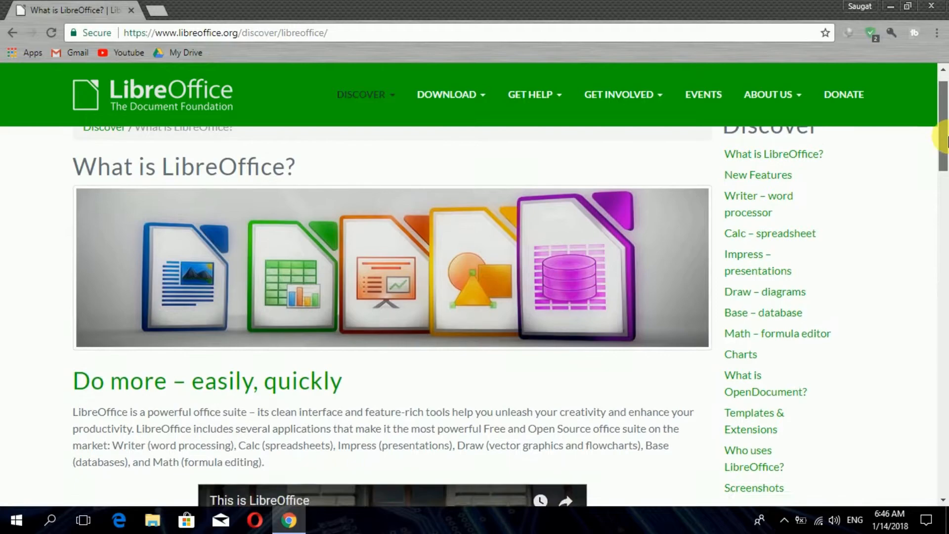
scroll("down", 3)
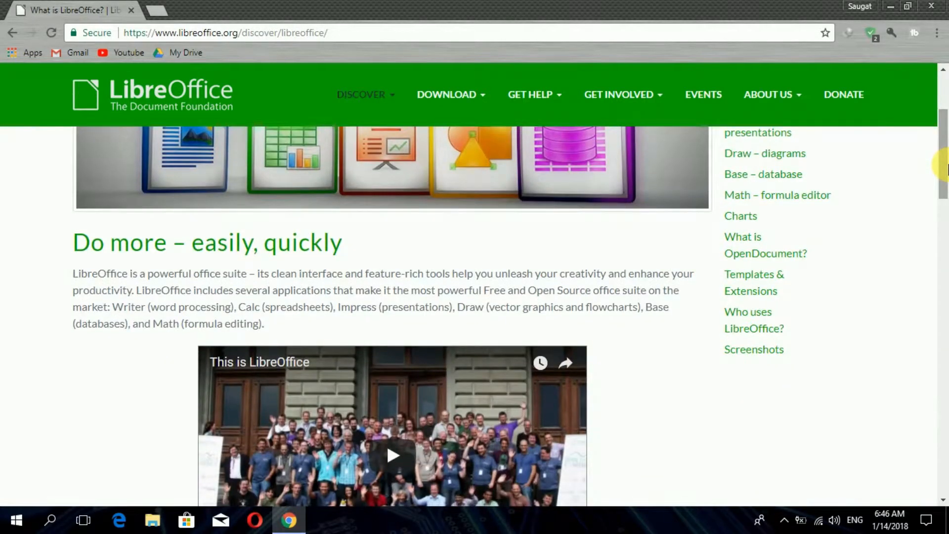
scroll("down", 3)
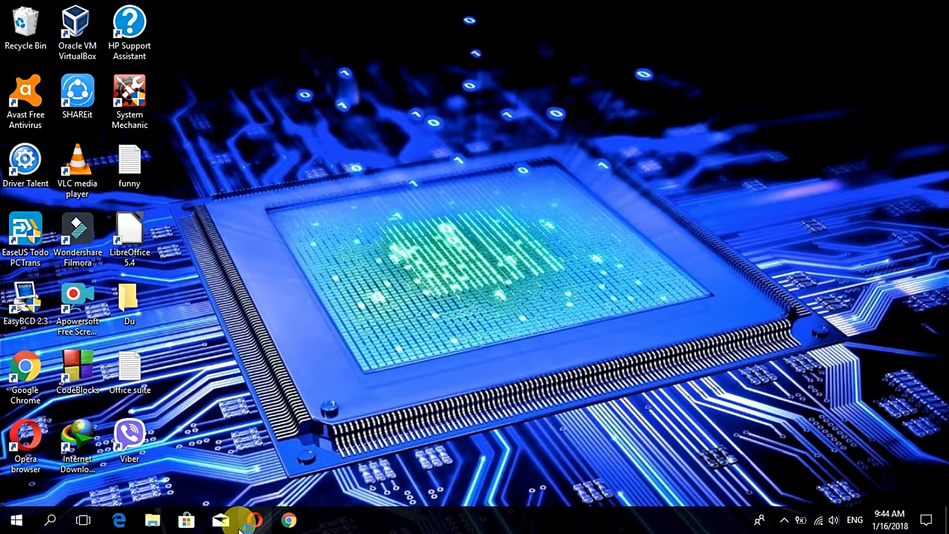
Step: In Opera, search Google for 'libreoffice' and open the Home | LibreOffice result
left_click(254, 519)
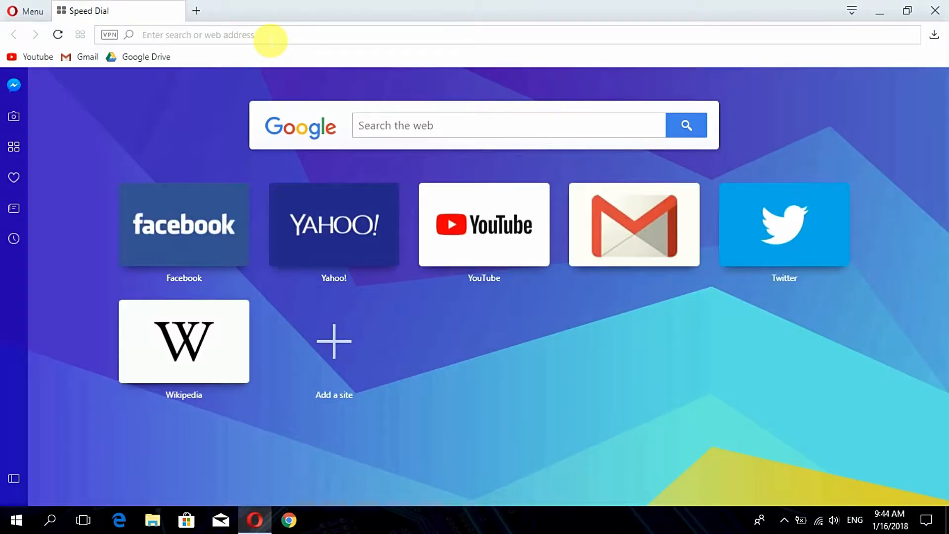
type("libreoffice")
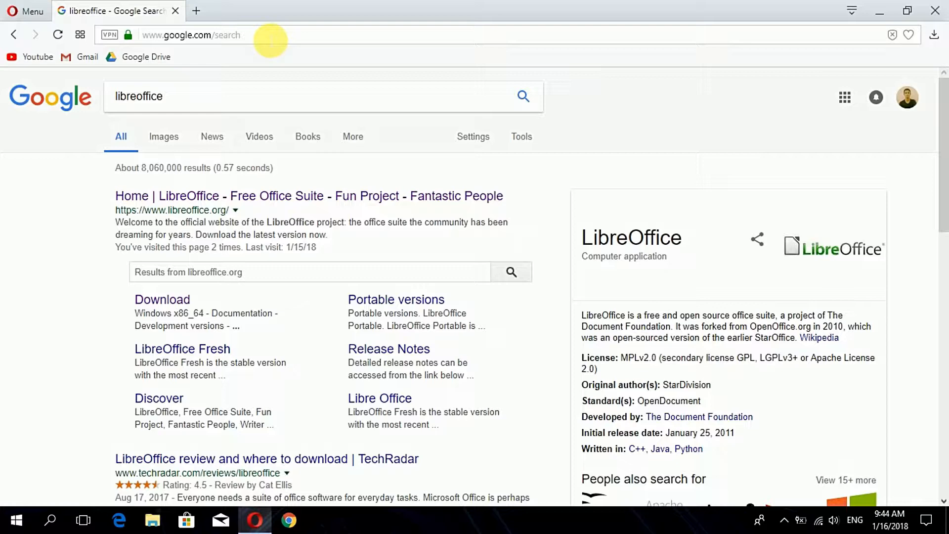
left_click(309, 196)
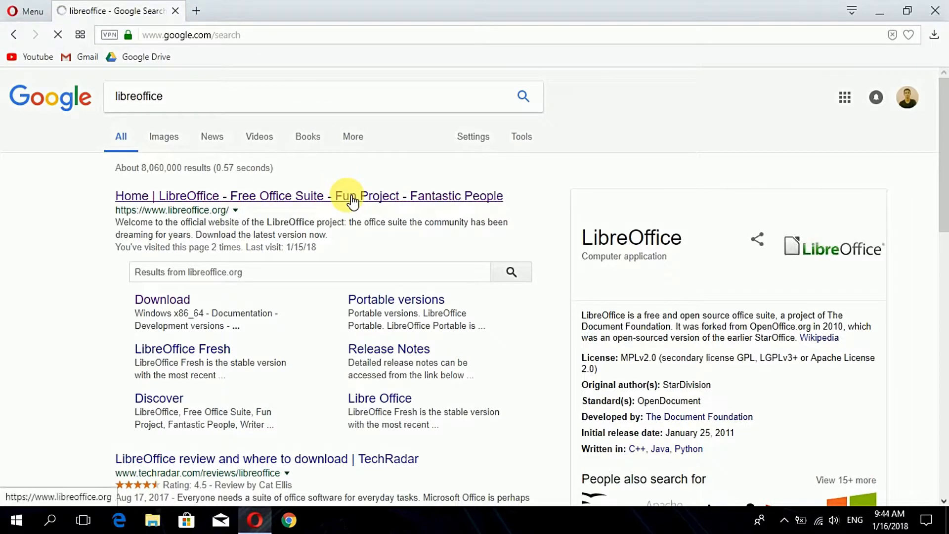
left_click(309, 196)
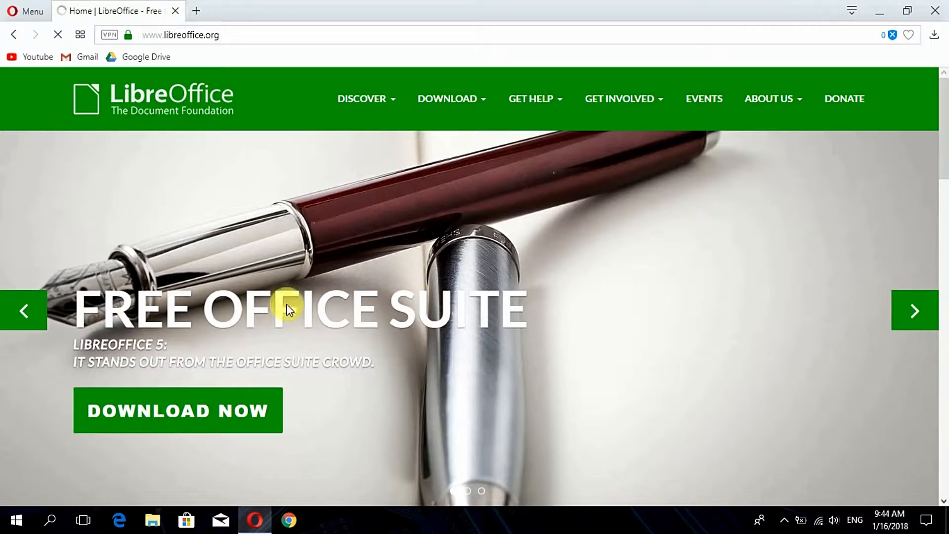
mouse_move(242, 427)
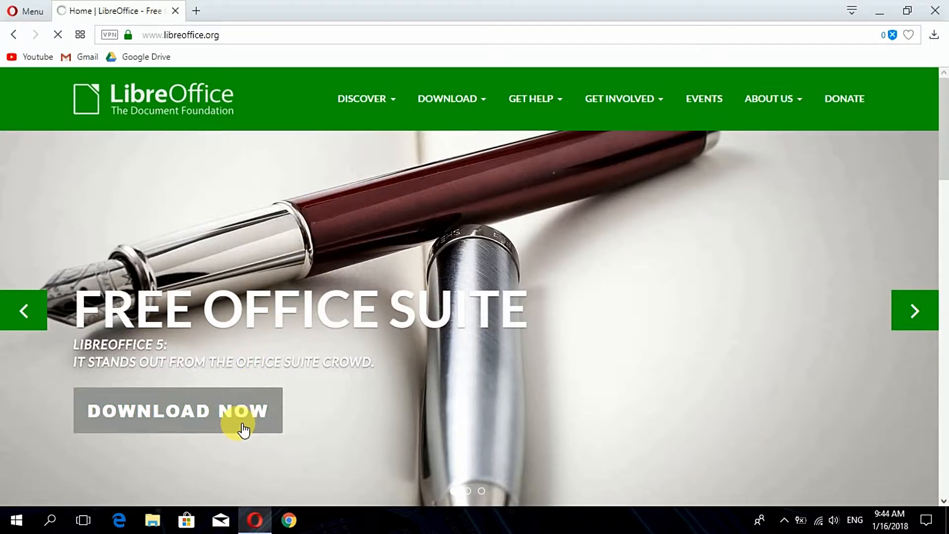
Step: Go to the Download LibreOffice page via Download Now and scroll to the 5.3.7 release
left_click(177, 410)
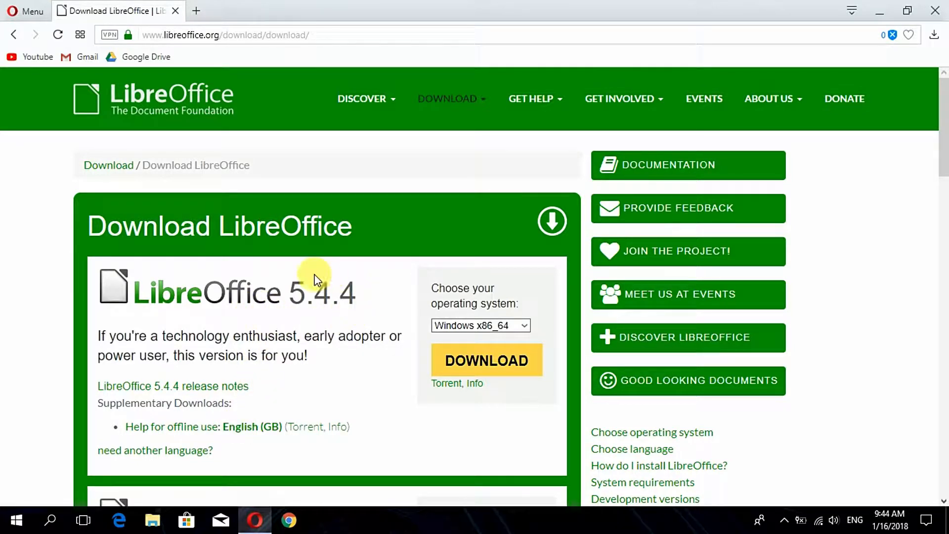
mouse_move(333, 333)
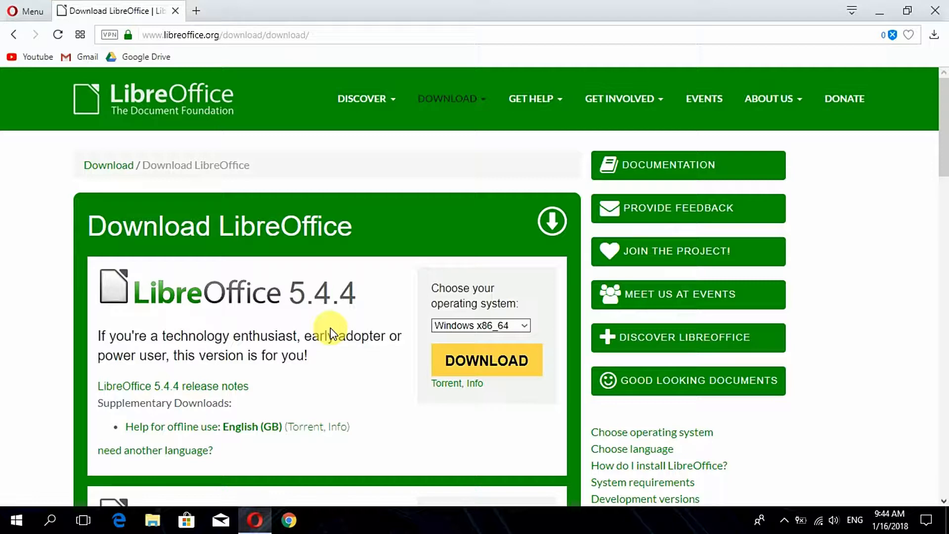
scroll("down", 3)
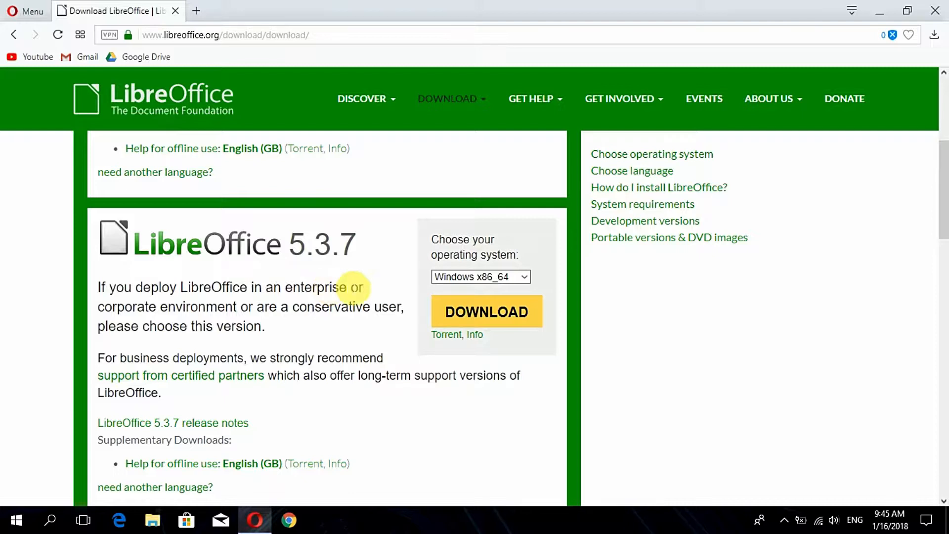
Step: Start the LibreOffice 5.3.7 download for Windows x86_64 (232.84 MB installer)
left_click(480, 277)
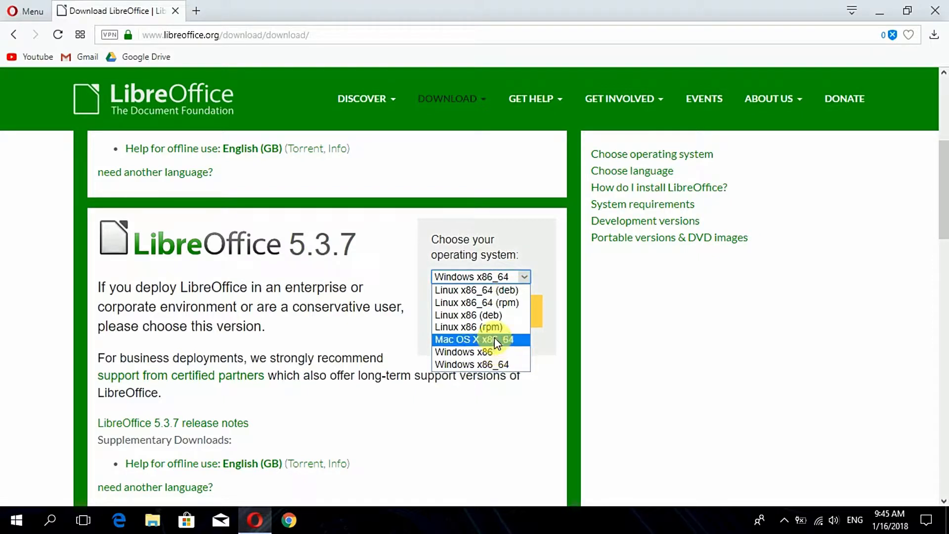
mouse_move(500, 364)
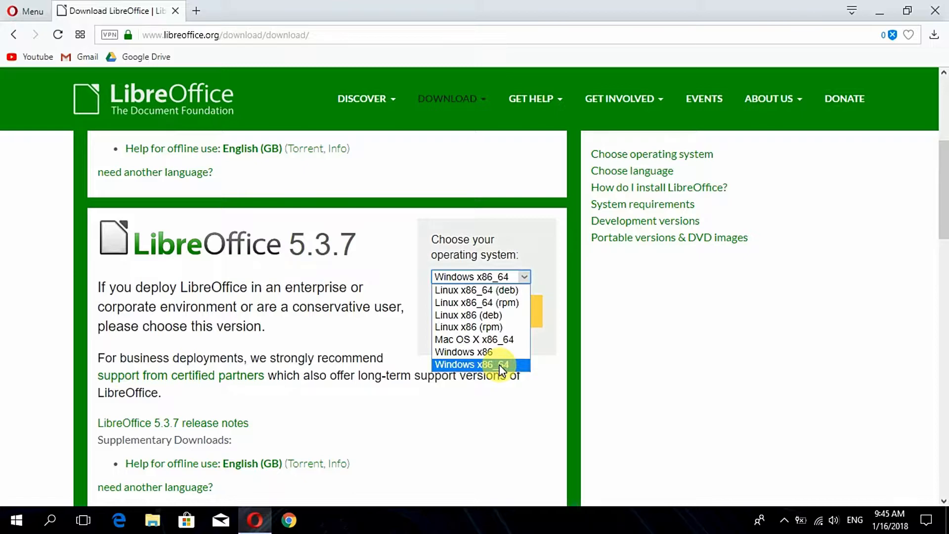
left_click(471, 365)
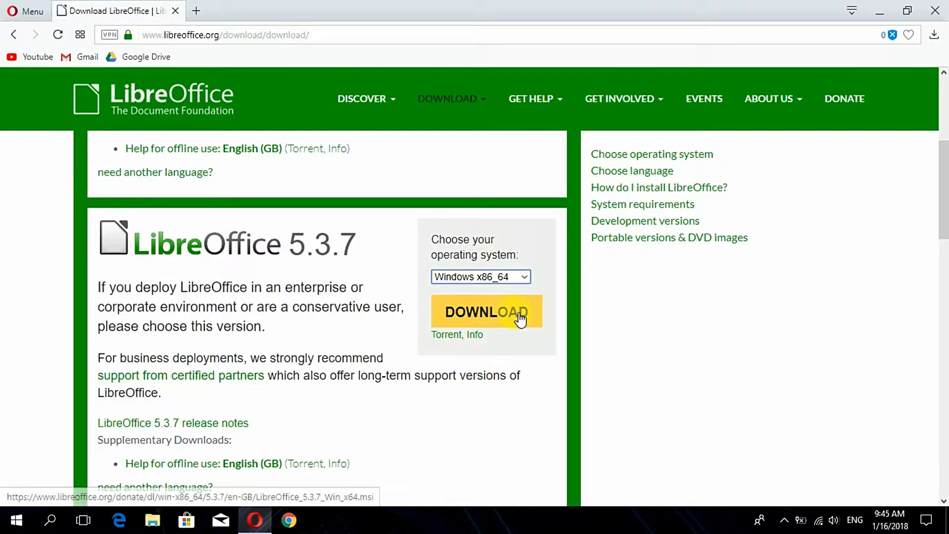
left_click(485, 311)
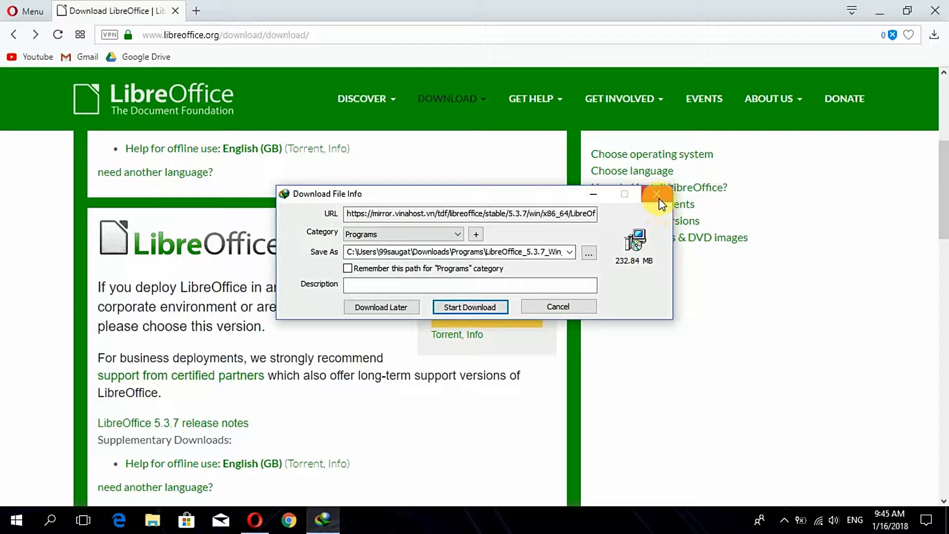
Step: Dismiss the Download File Info dialog and close the Opera download page
left_click(656, 194)
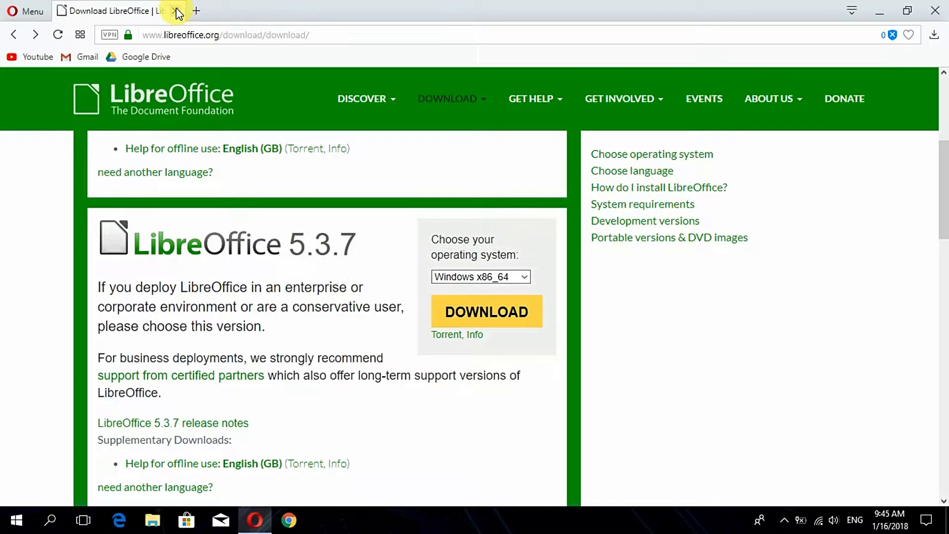
left_click(176, 11)
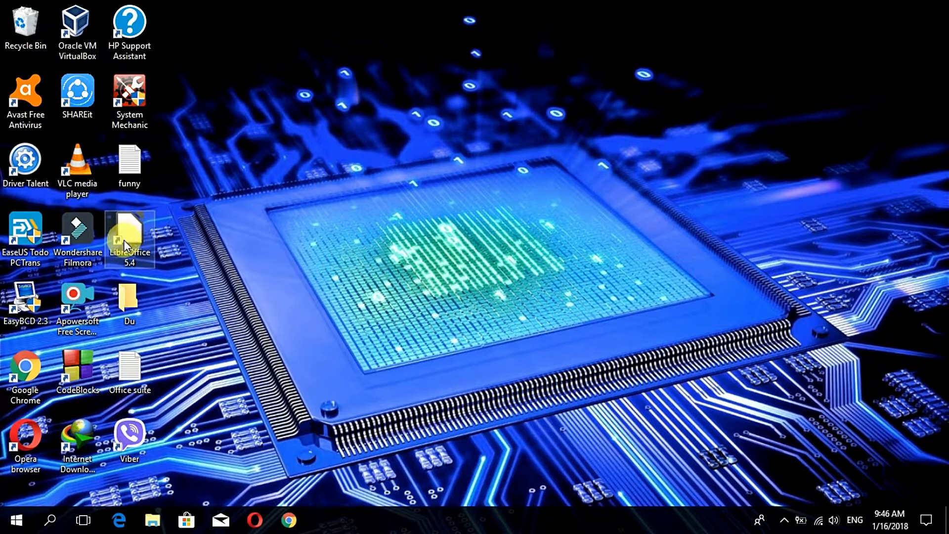
Step: Launch LibreOffice Impress from the Start menu's LibreOffice 5.4 folder
left_click(13, 520)
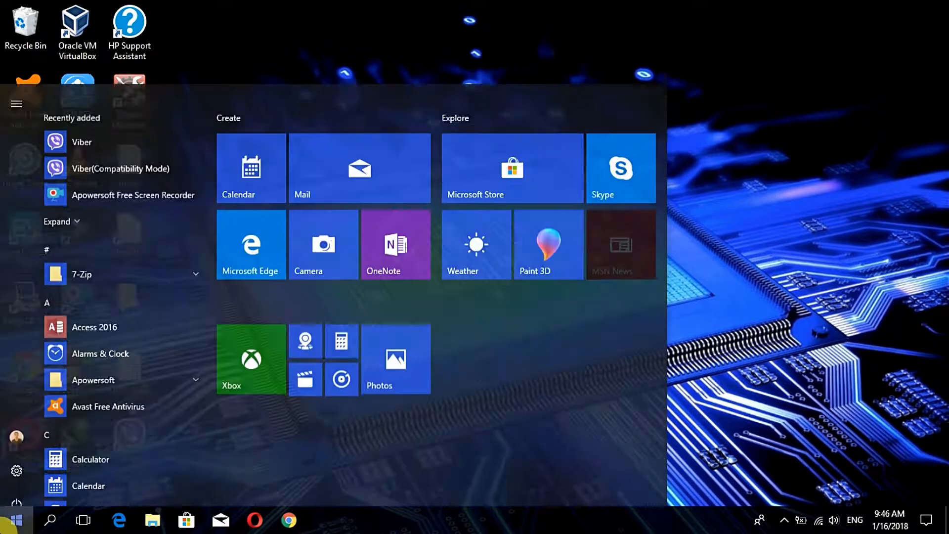
scroll("down", 3)
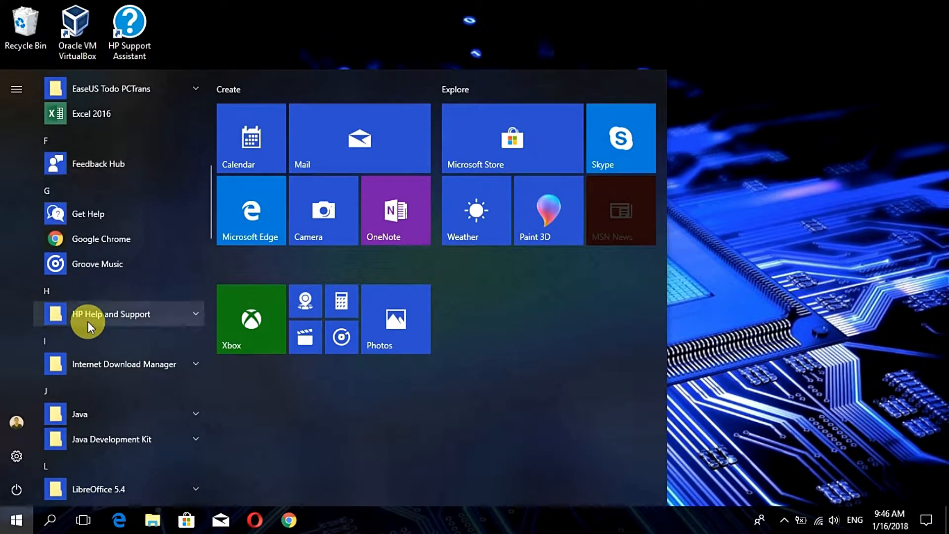
scroll("down", 3)
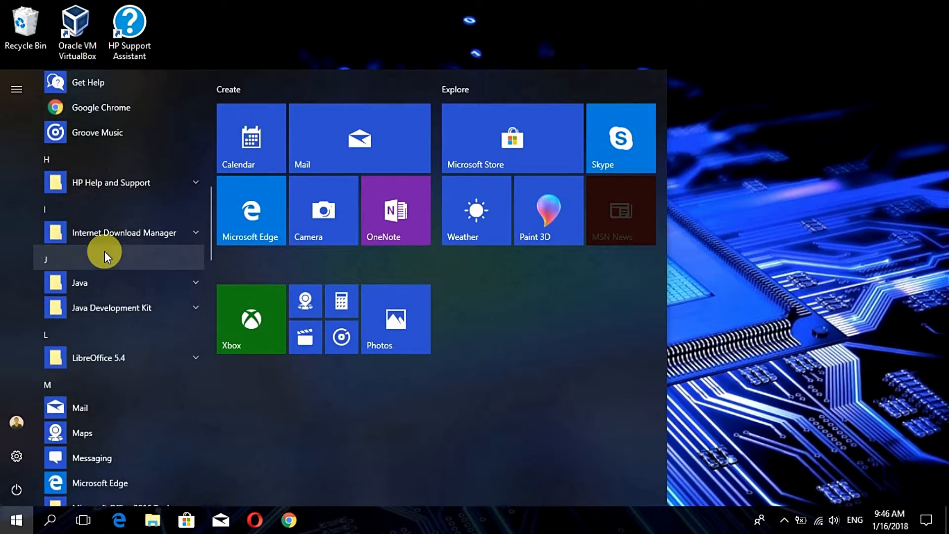
left_click(98, 357)
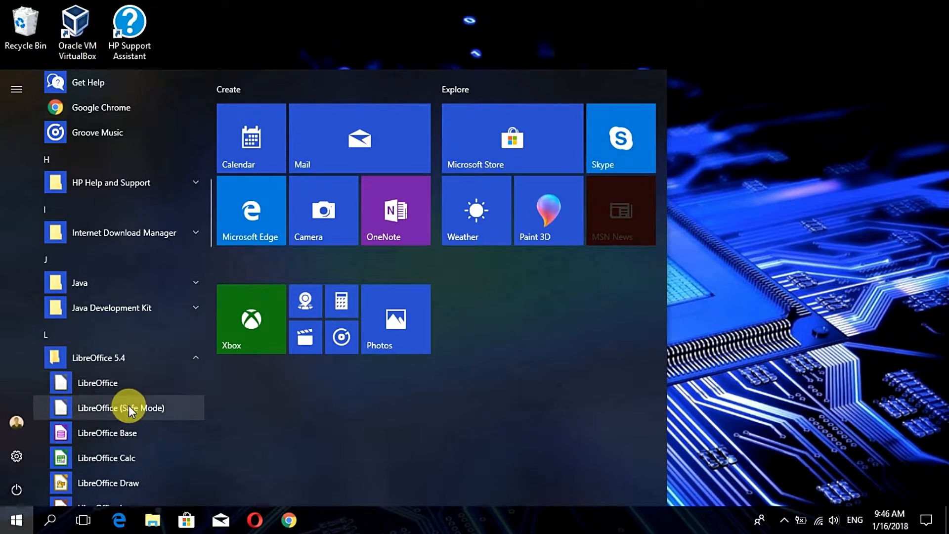
scroll("down", 3)
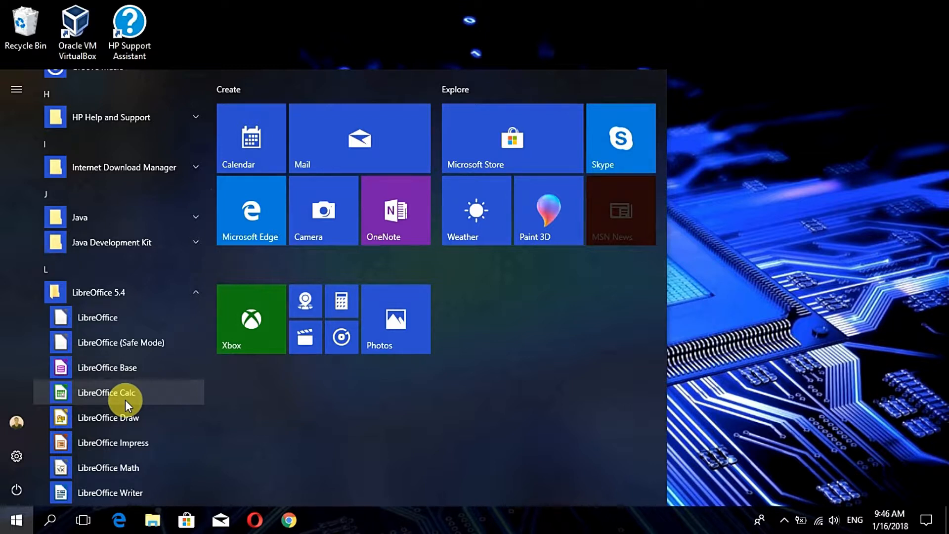
mouse_move(128, 419)
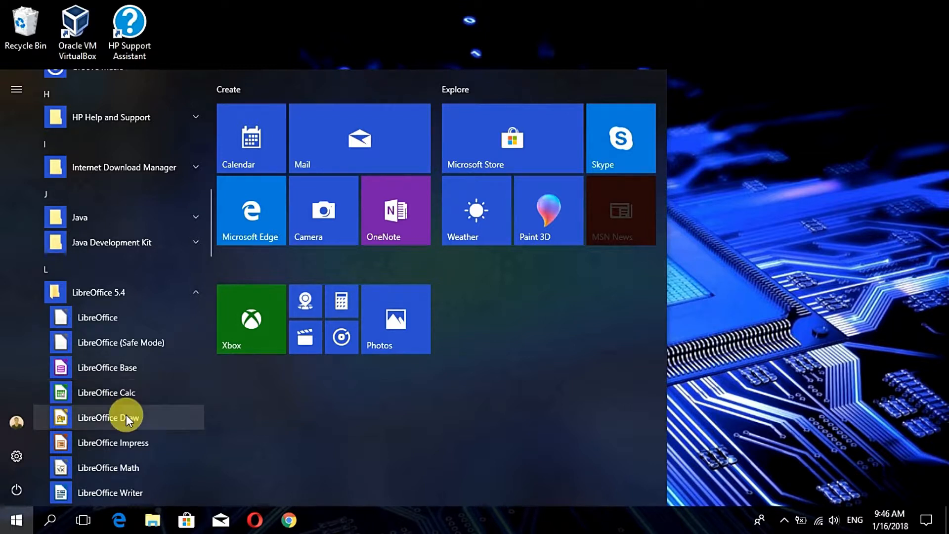
mouse_move(130, 443)
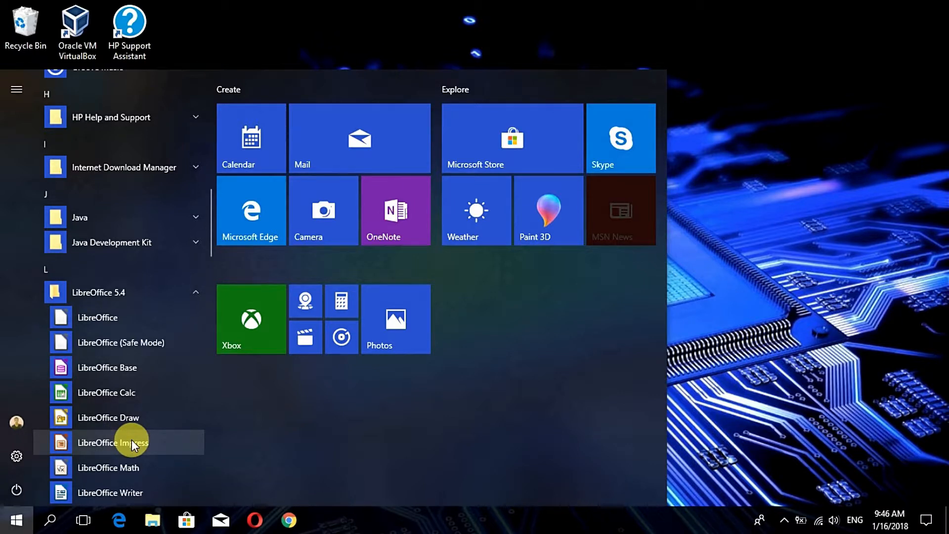
left_click(113, 442)
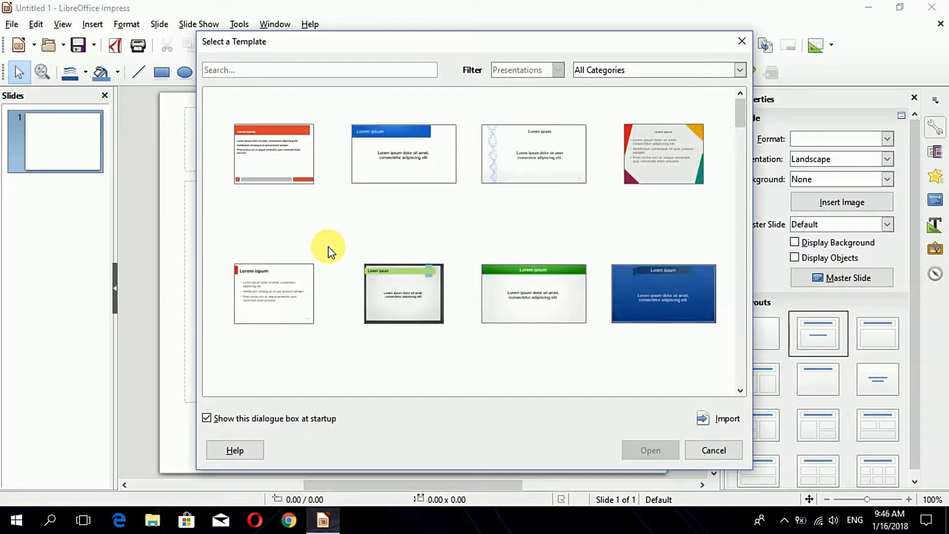
mouse_move(683, 251)
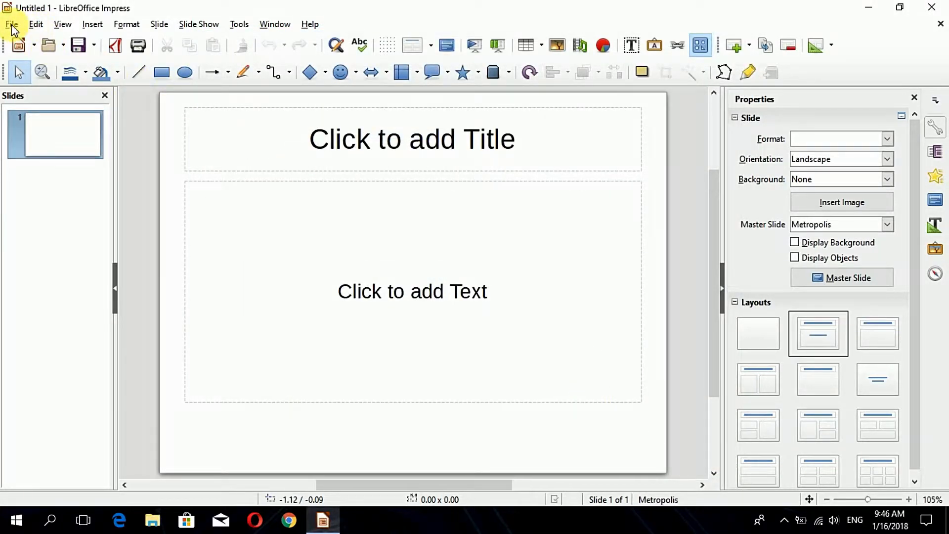
Step: Title slide 1 of the blue Metropolis presentation '99saugat'
left_click(9, 24)
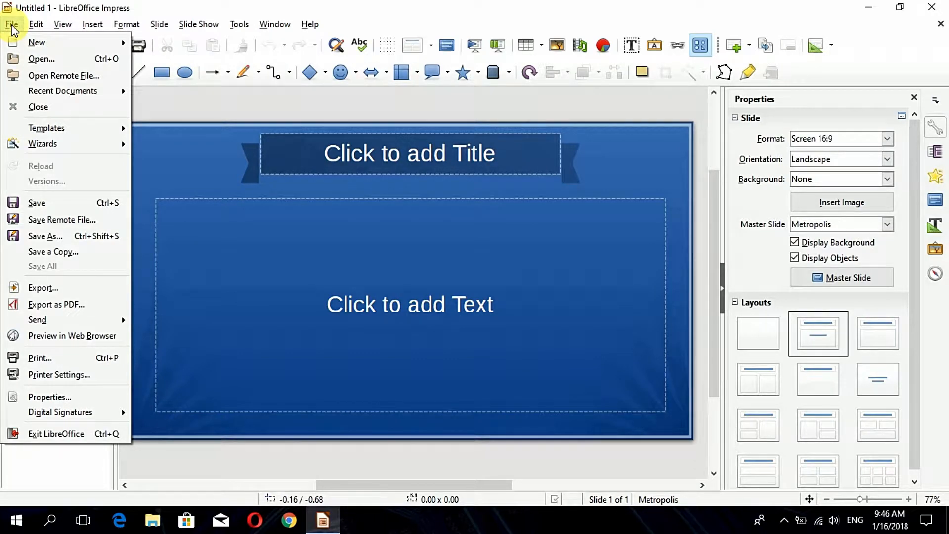
mouse_move(41, 59)
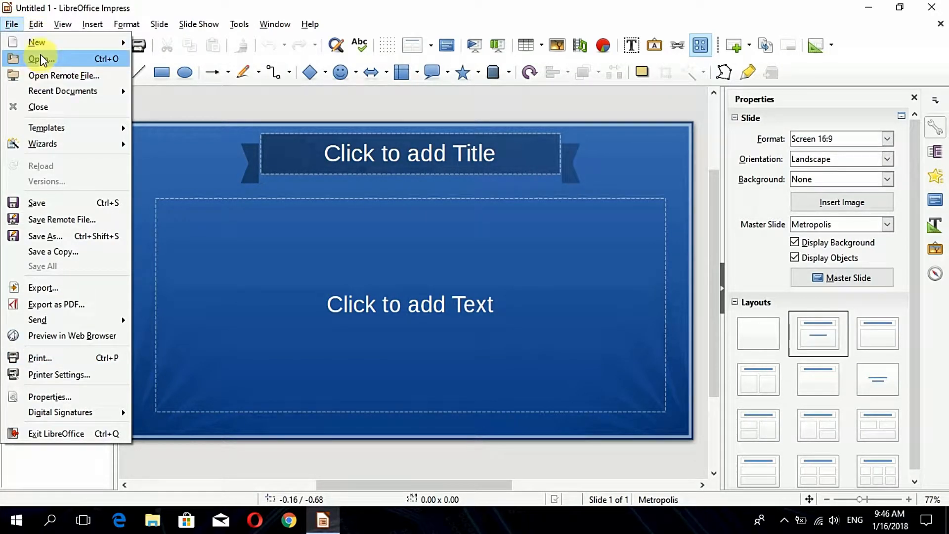
mouse_move(42, 143)
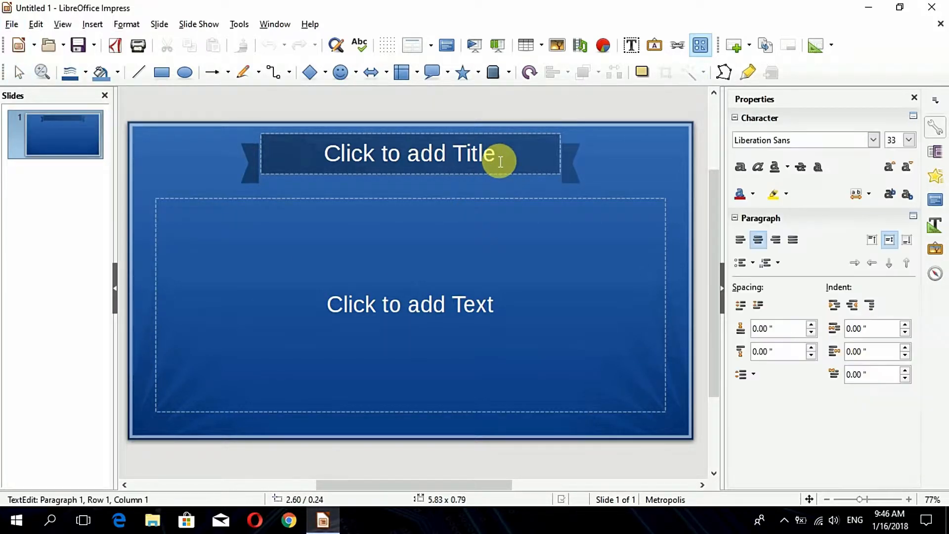
type("99")
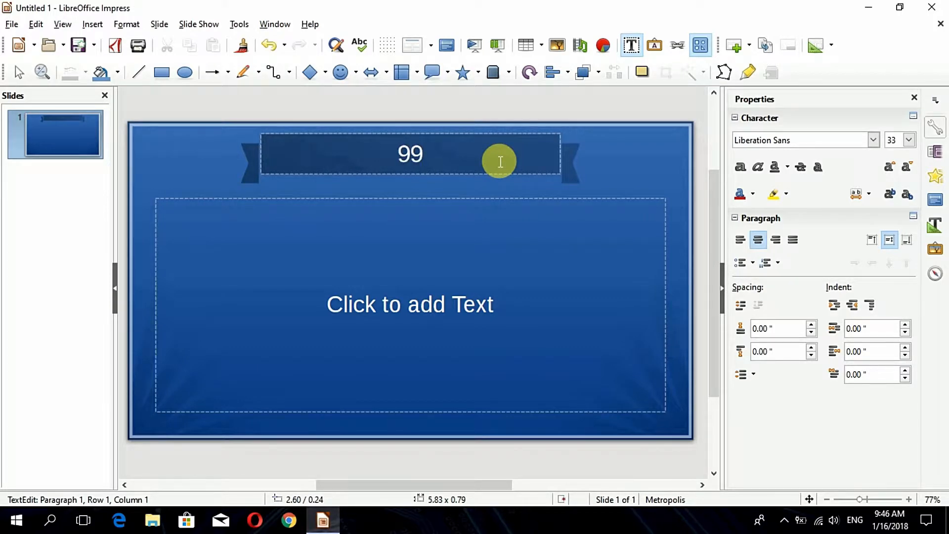
type("saugat")
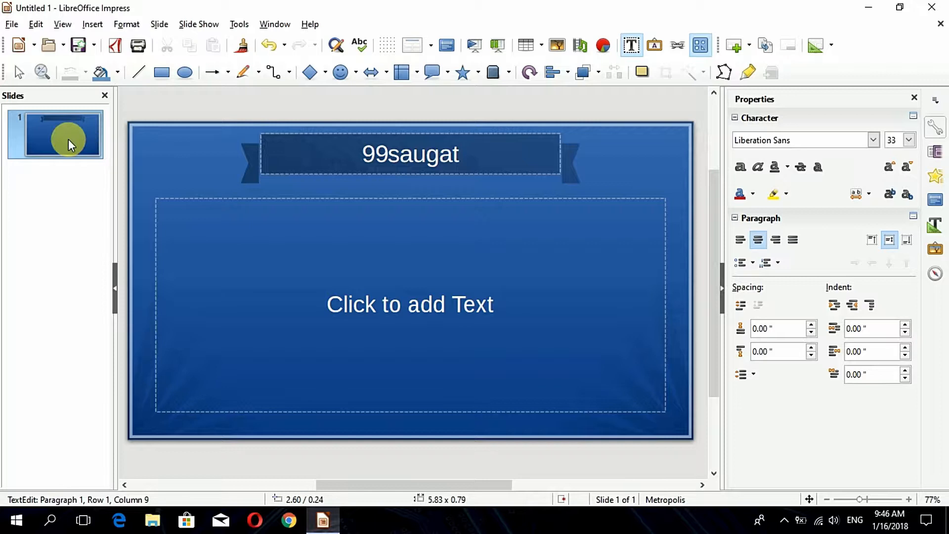
right_click(60, 133)
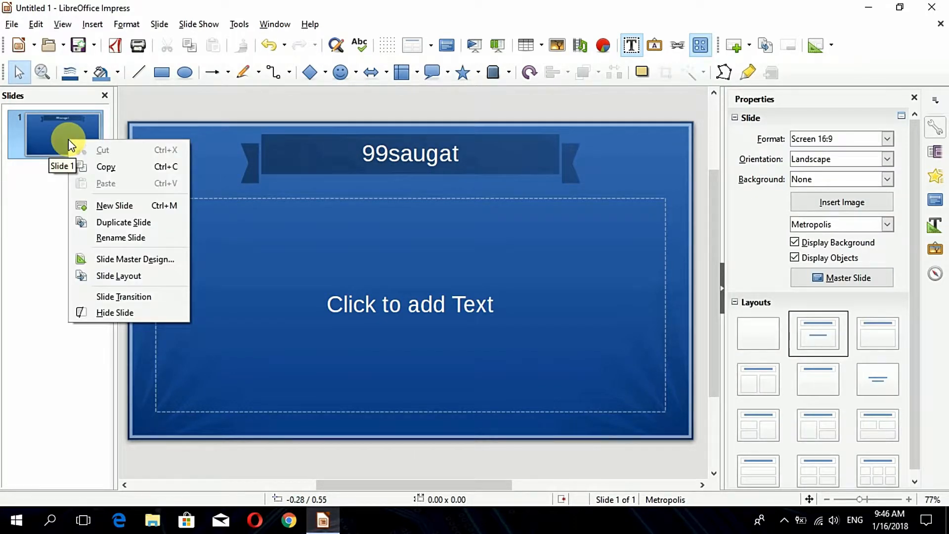
Step: Add a second slide titled 'WOW' and return to slide 1
left_click(114, 206)
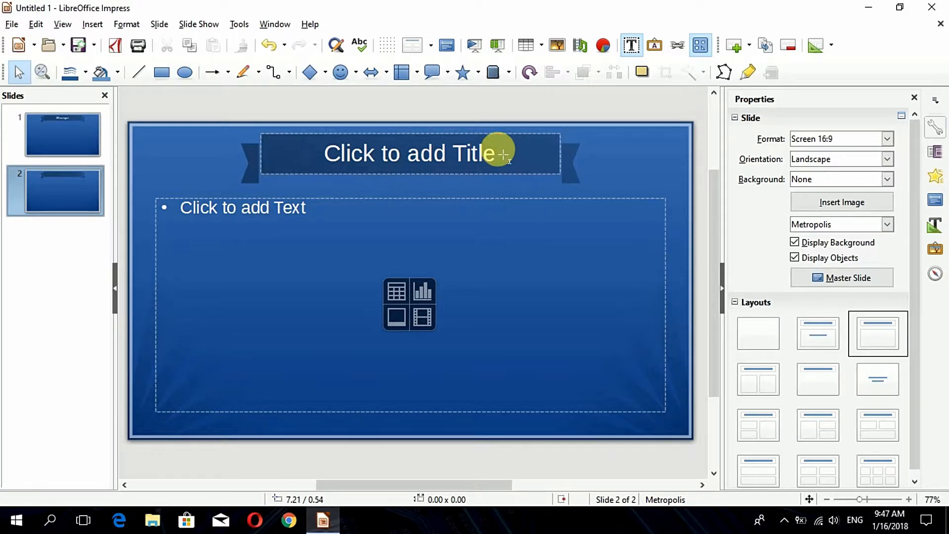
left_click(491, 162)
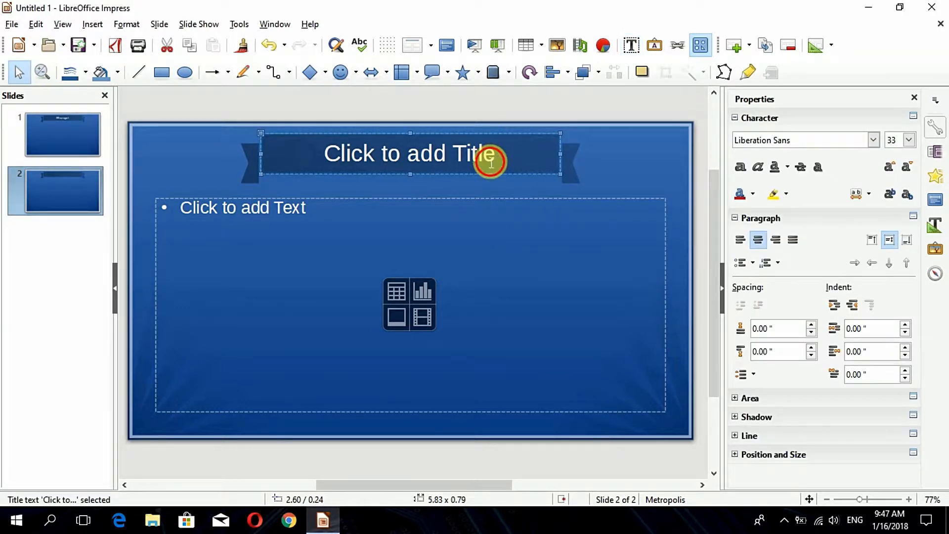
type("W")
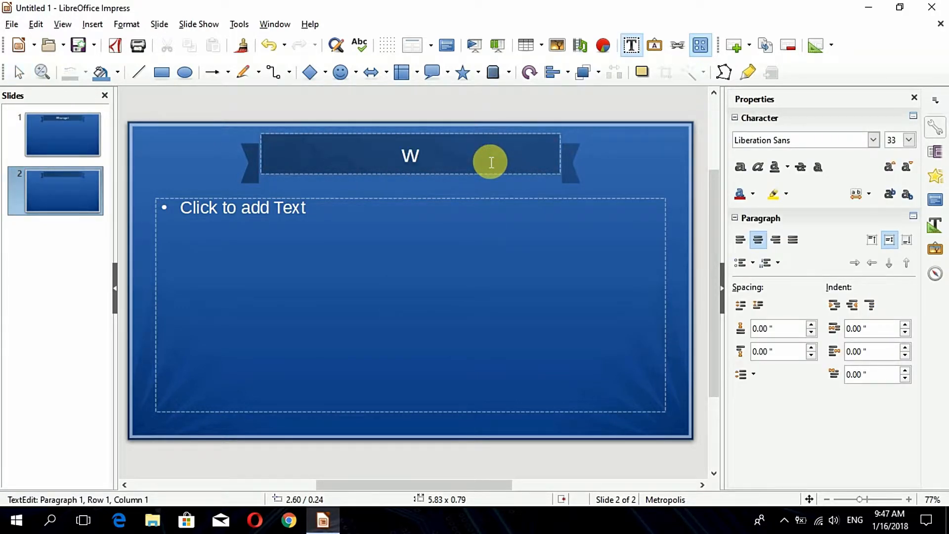
type("OW")
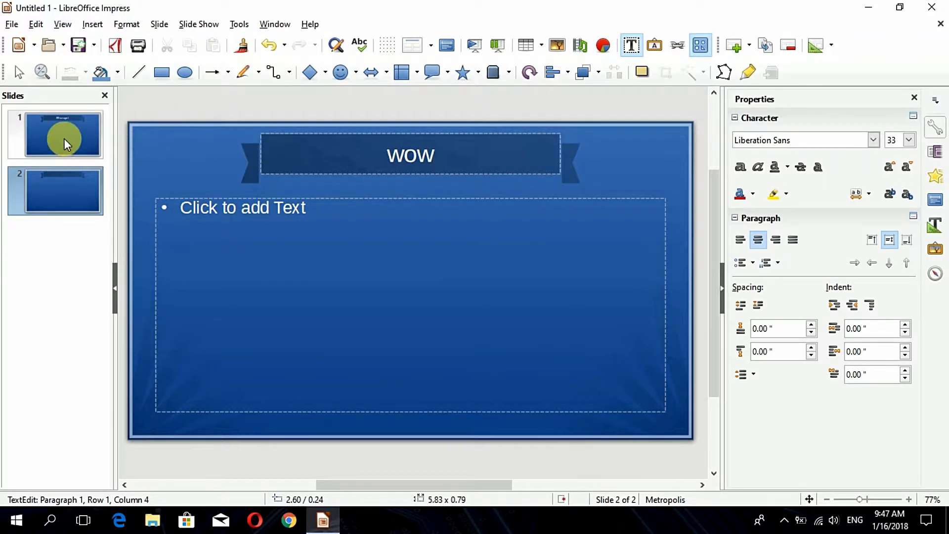
left_click(63, 134)
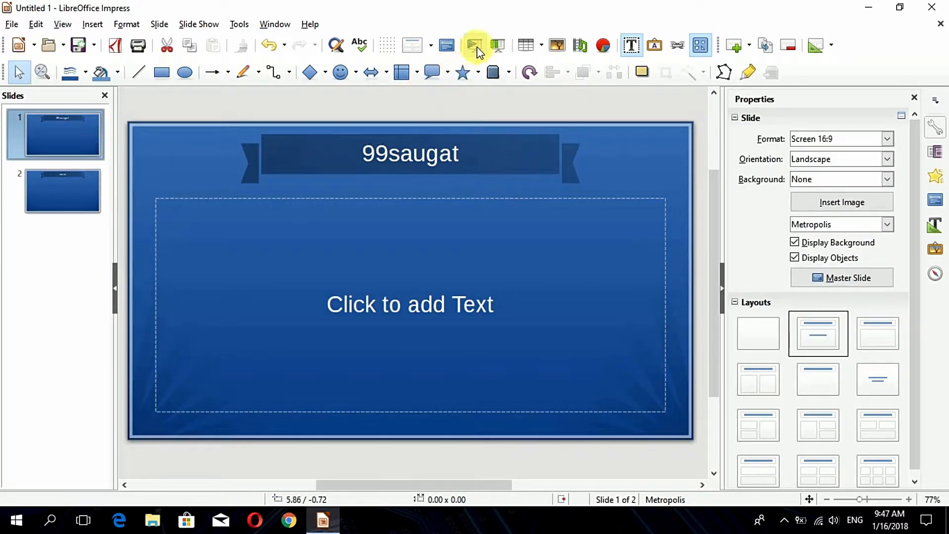
mouse_move(475, 45)
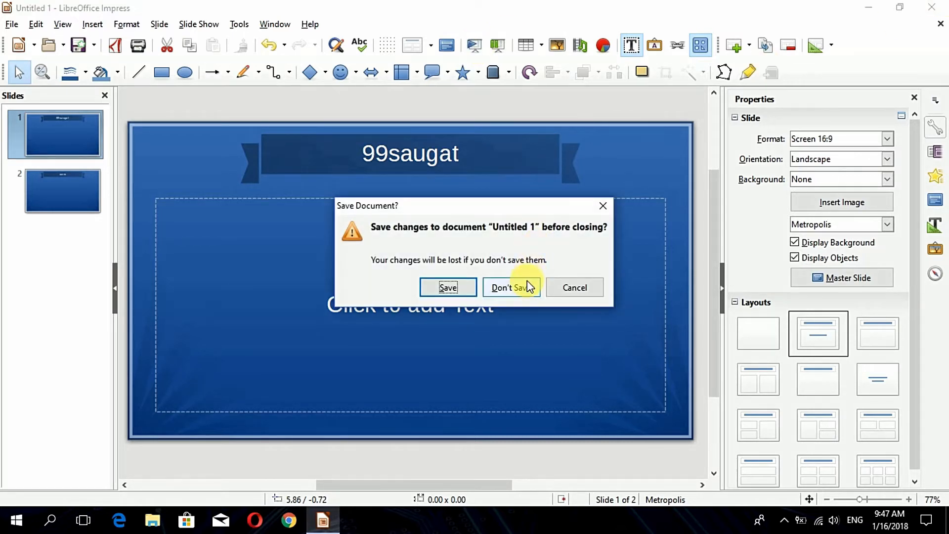
Step: Close the presentation with Don't Save, discarding the changes
left_click(510, 286)
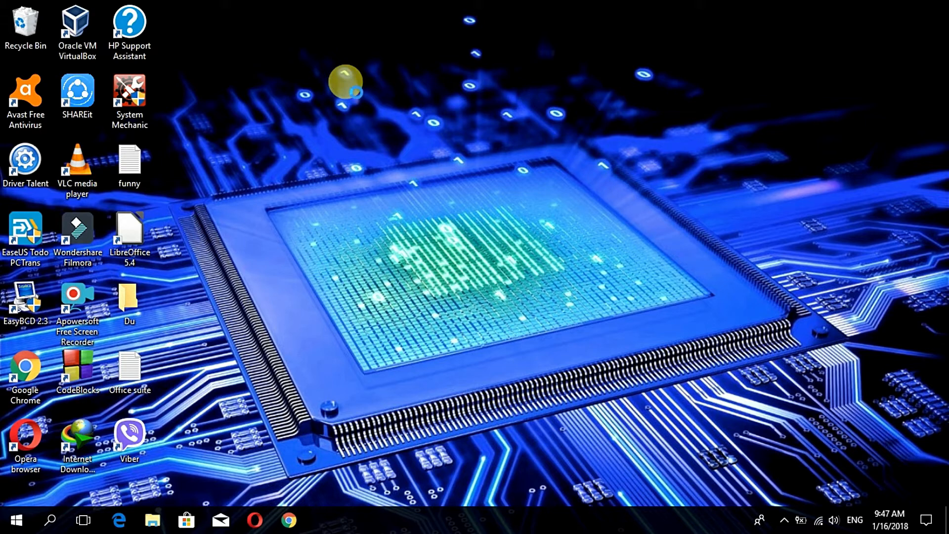
mouse_move(372, 127)
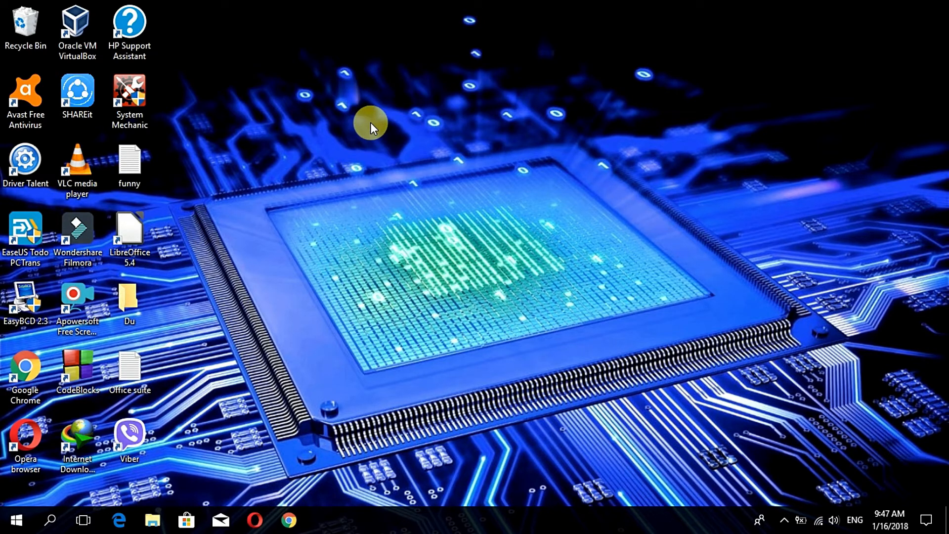